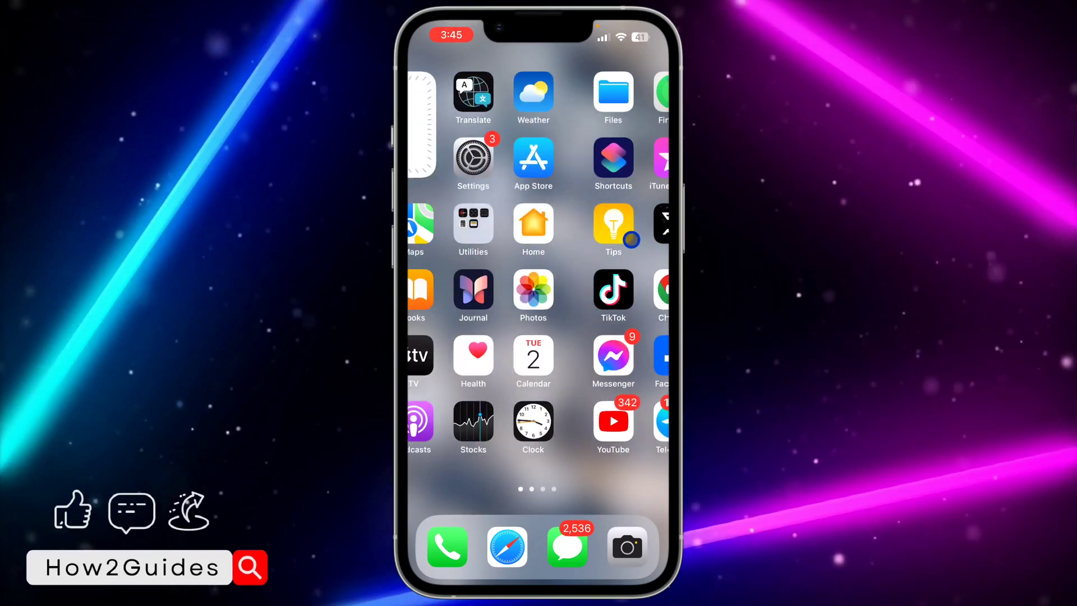
# Step: Launch the Settings app from the Home Screen
pyautogui.click(472, 156)
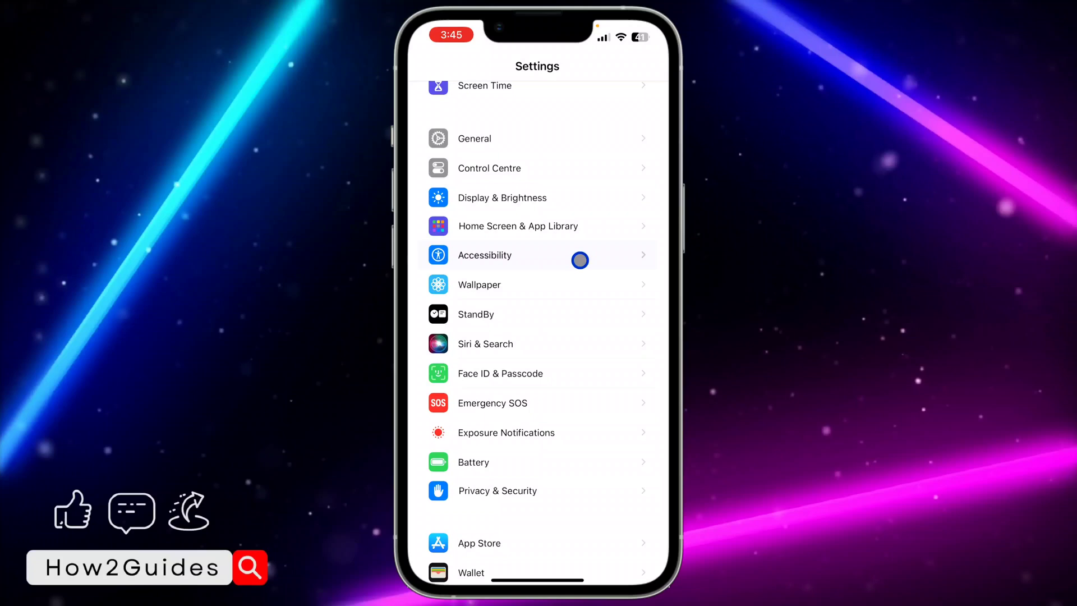
# Step: Go to Accessibility, then Subtitles & Captioning, to reach the subtitle style list
pyautogui.click(485, 255)
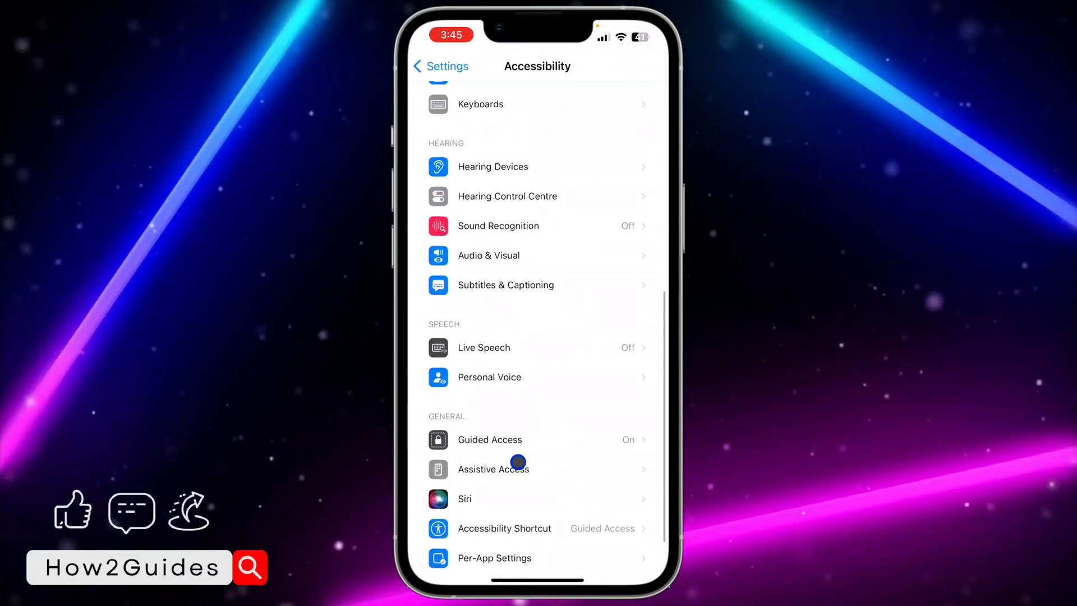
pyautogui.scroll(3)
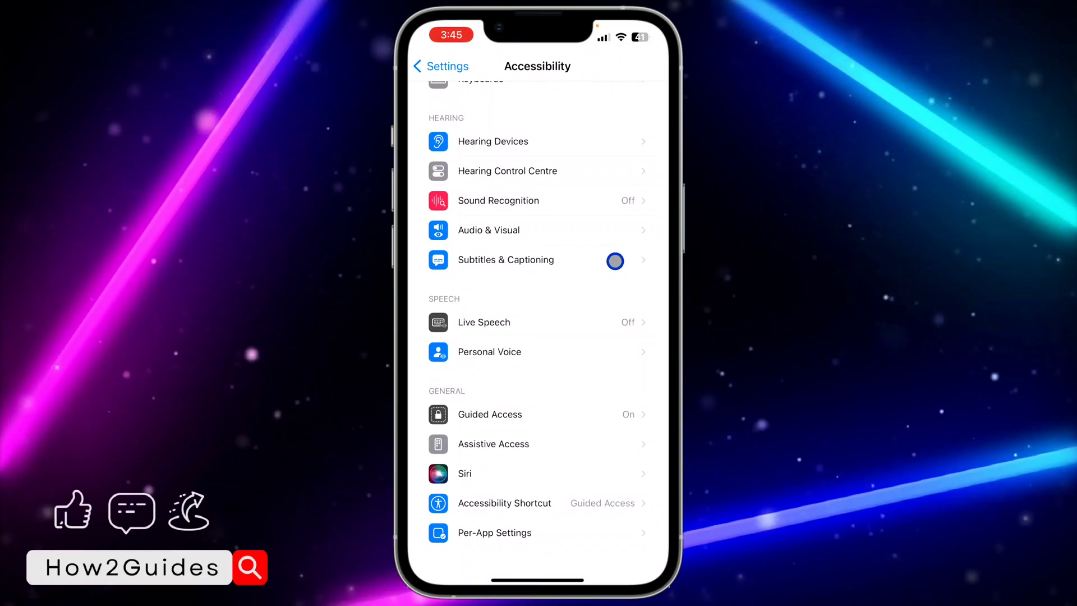
pyautogui.click(505, 260)
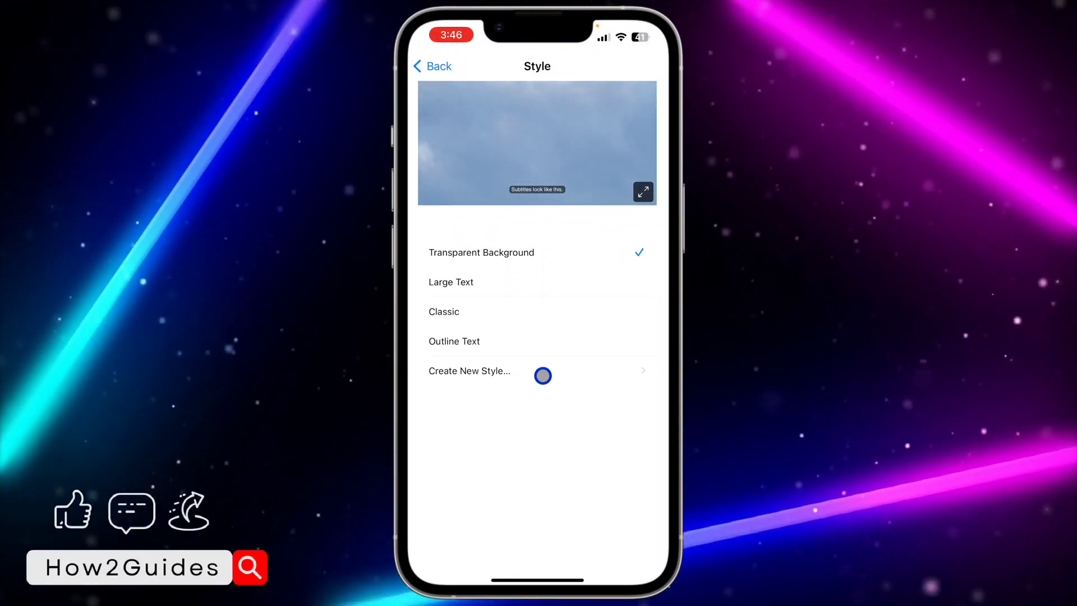
# Step: Create Style 1 with Helvetica as its subtitle font
pyautogui.click(469, 370)
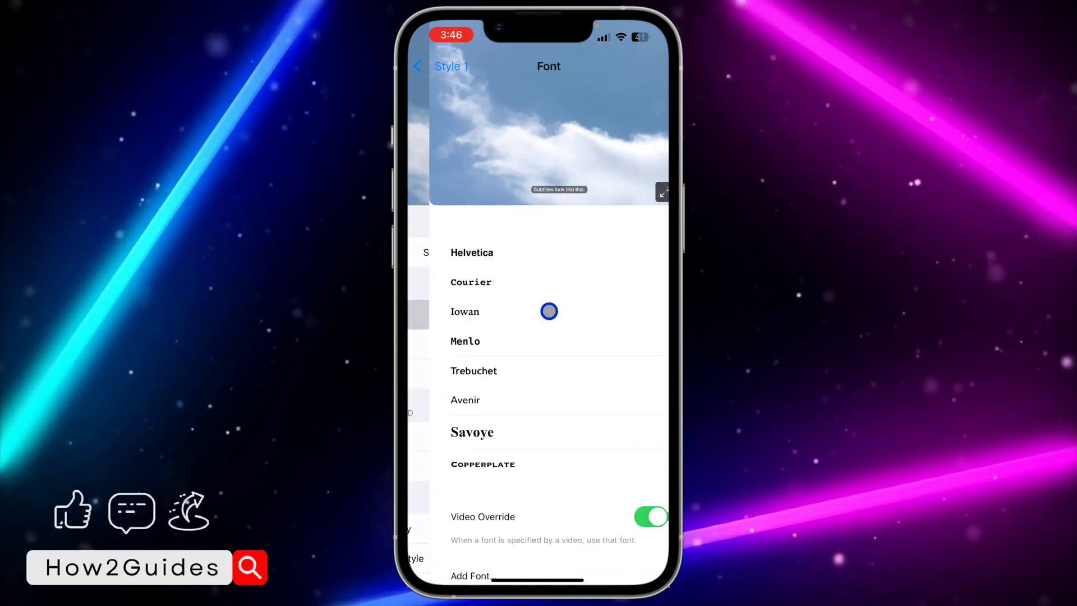
pyautogui.click(472, 252)
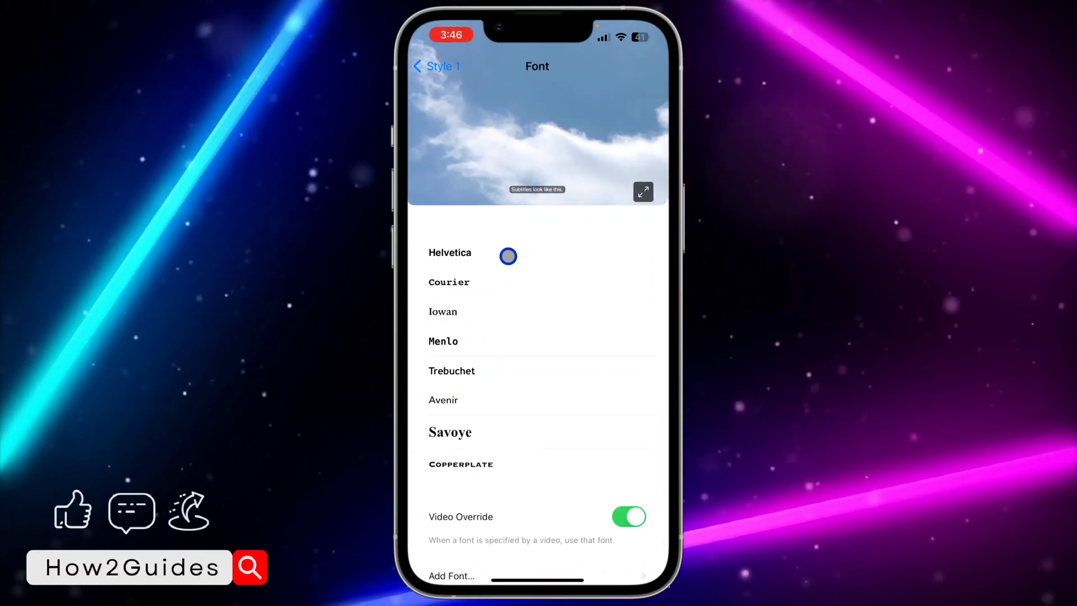
pyautogui.click(432, 66)
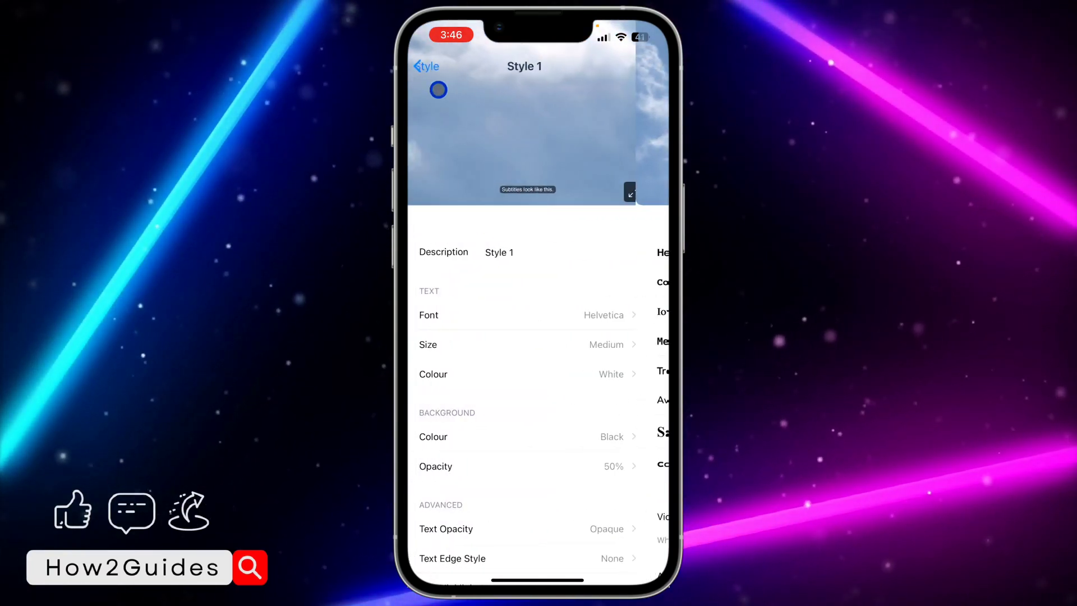
# Step: Set Style 1's subtitle text size to Extra Large
pyautogui.click(526, 344)
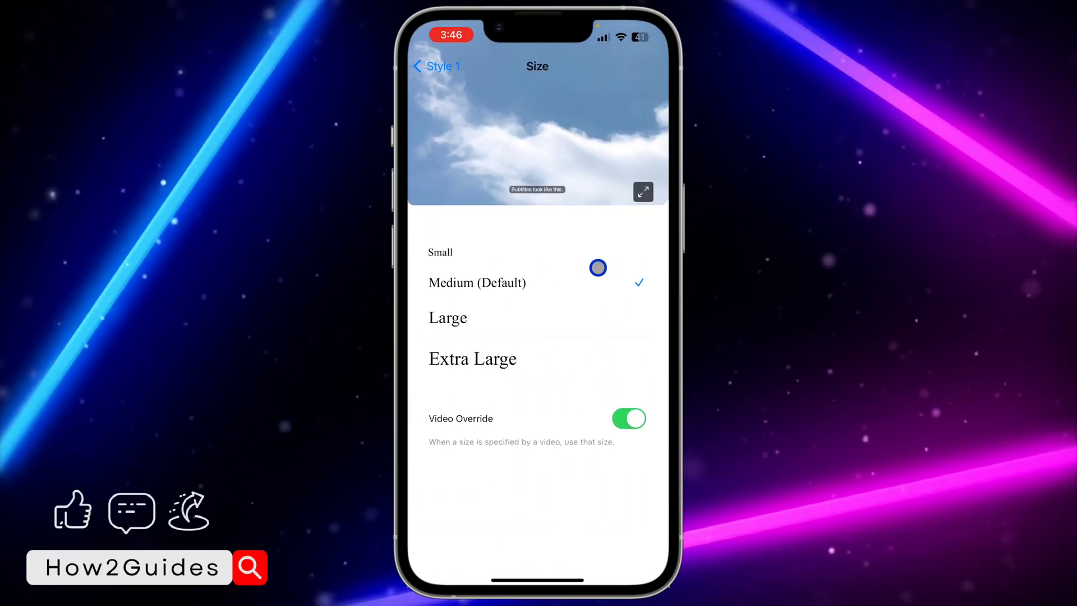
pyautogui.moveTo(574, 424)
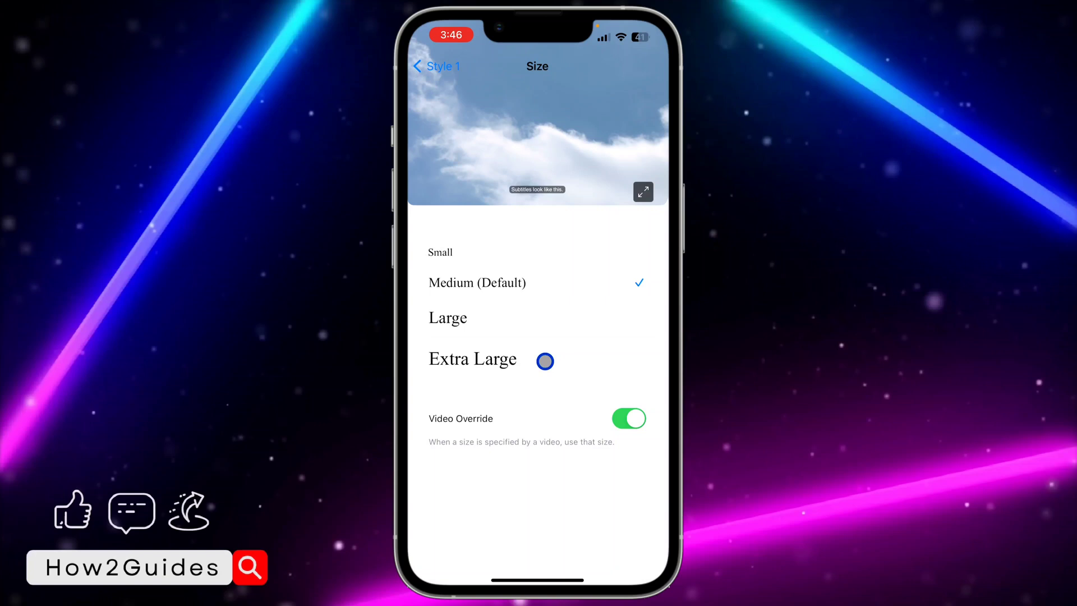
pyautogui.click(472, 358)
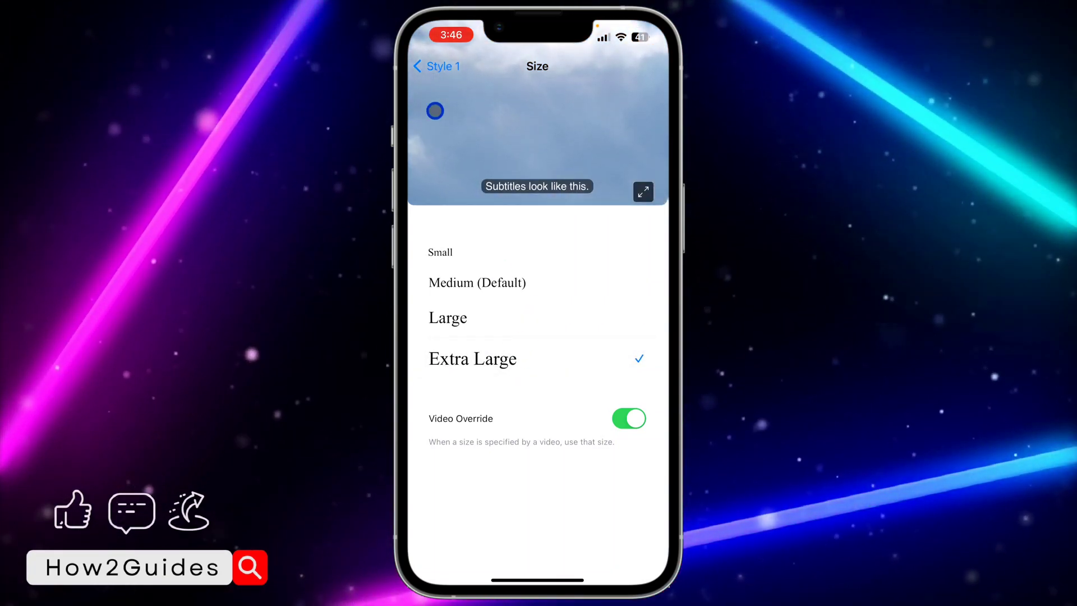
pyautogui.click(434, 67)
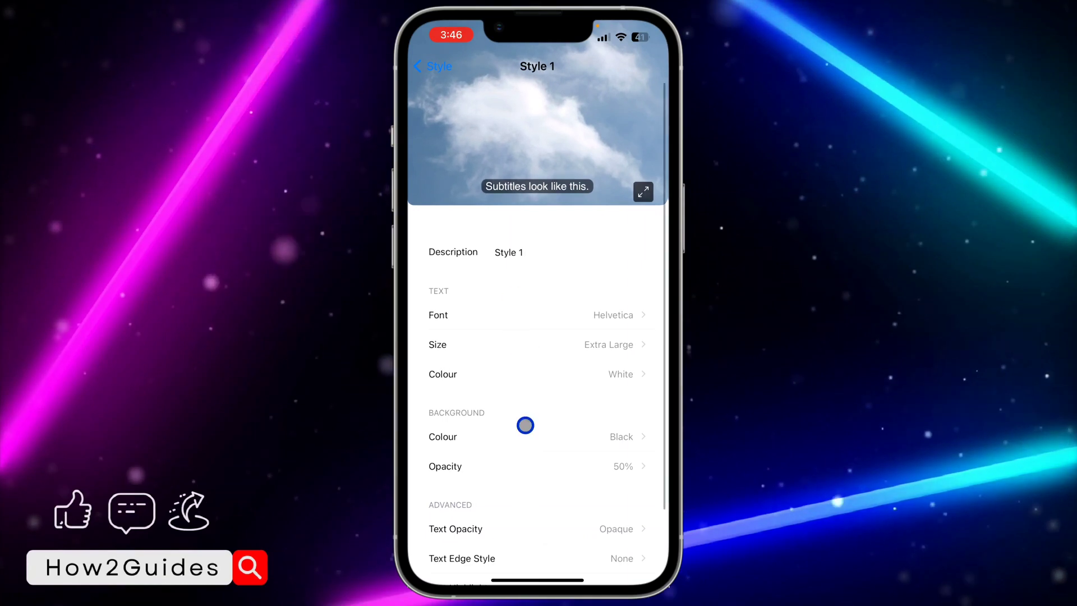
# Step: Return to the subtitle style list, then open YouTube to play a captioned video
pyautogui.scroll(3)
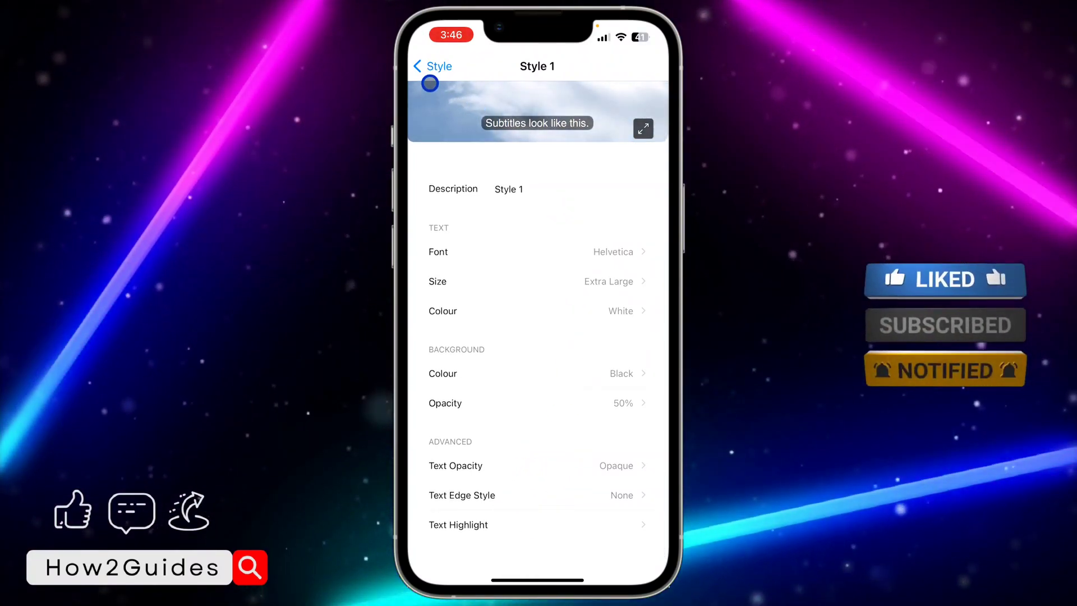
pyautogui.click(431, 66)
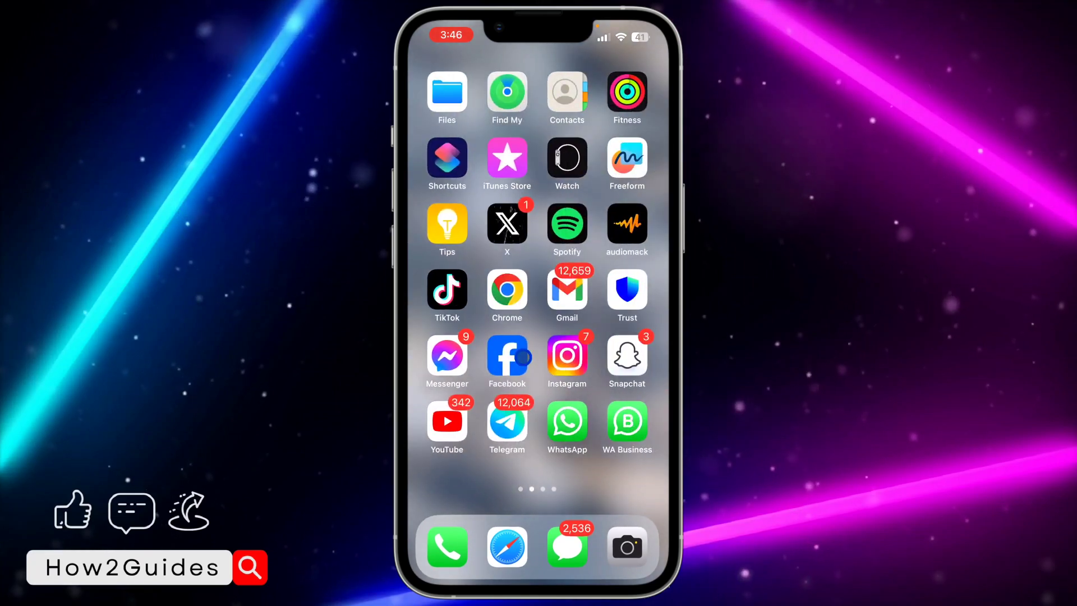
pyautogui.click(447, 426)
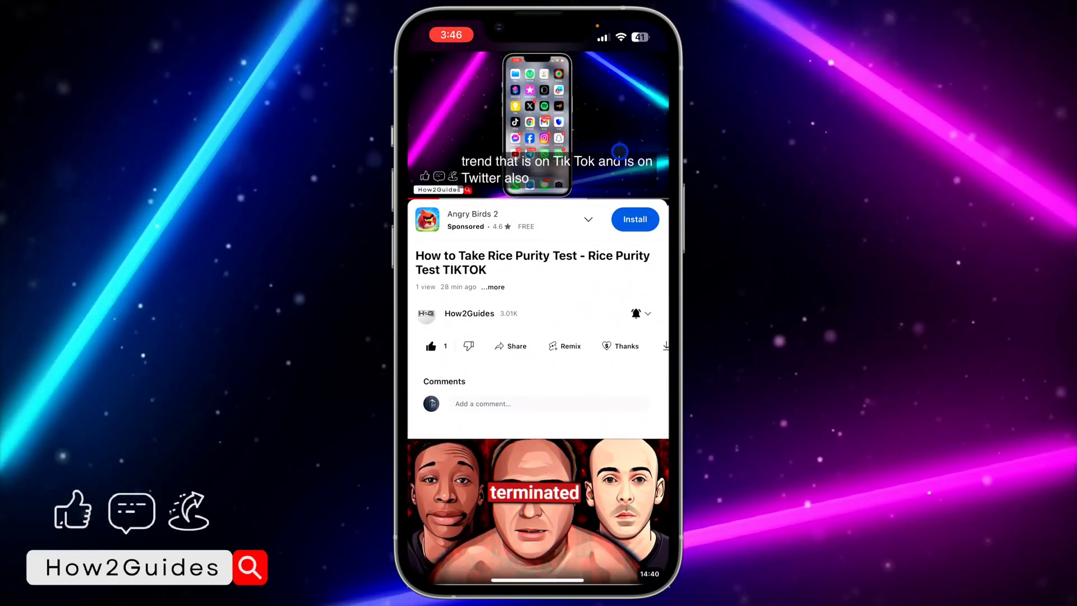